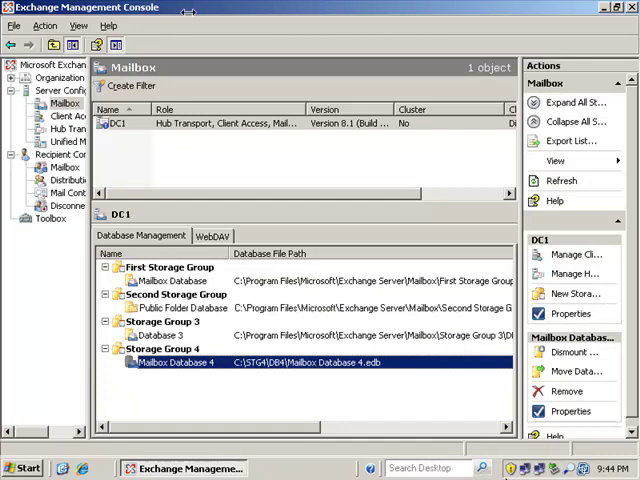
mouse_move(172, 278)
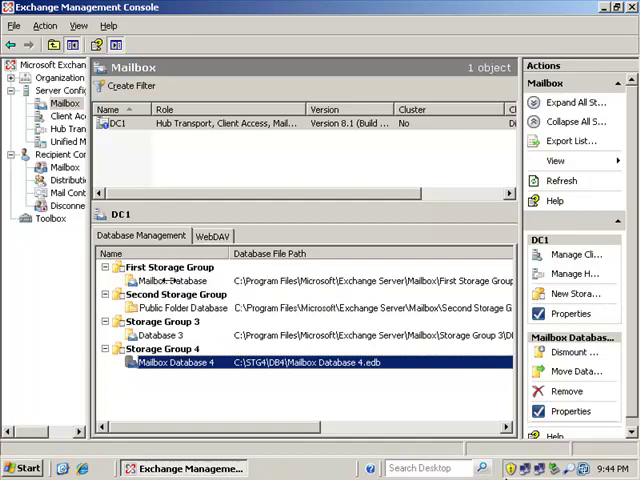
Step: Review the Public Folder Database and Mailbox Database 4 entries in Storage Group 4
left_click(184, 308)
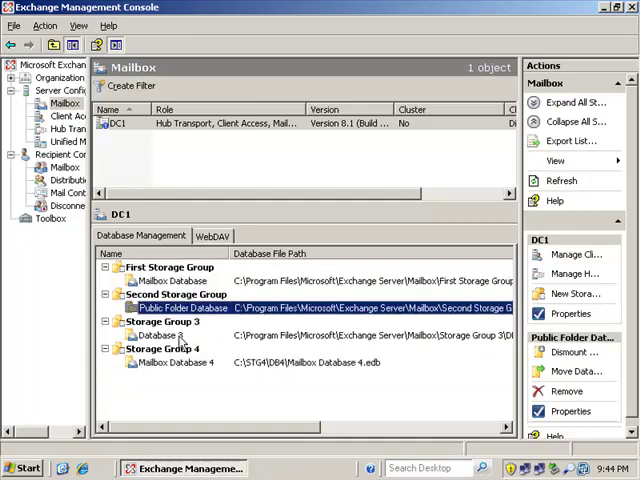
left_click(176, 362)
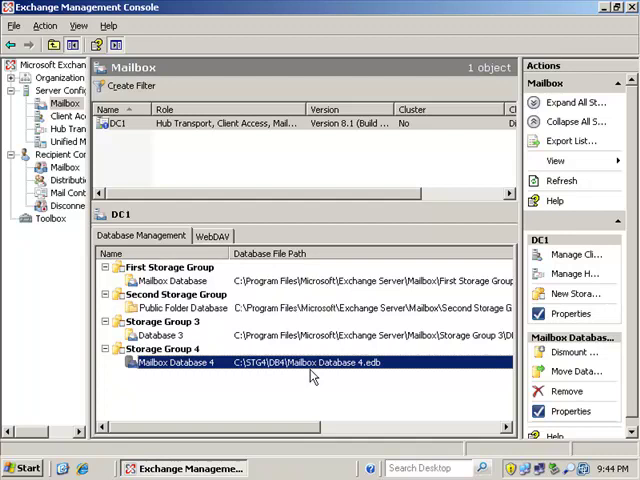
mouse_move(310, 378)
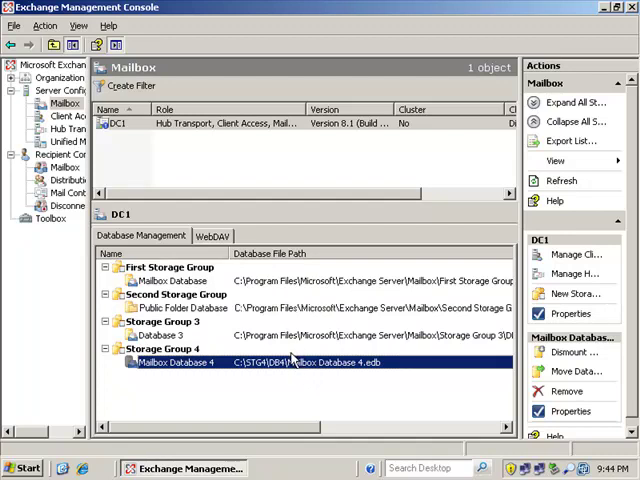
mouse_move(288, 362)
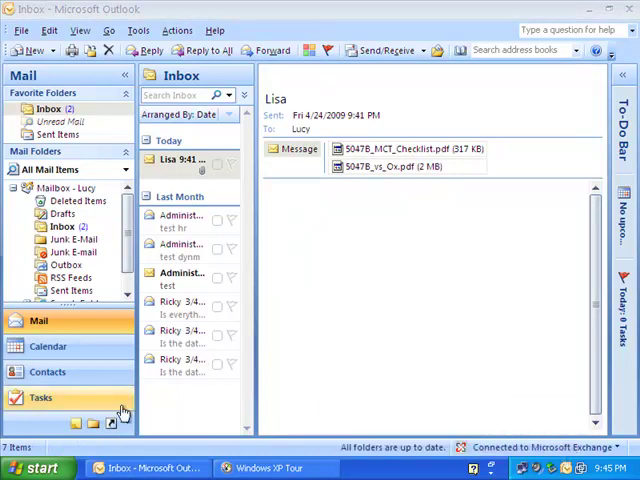
Step: Log off Windows XP, sign back in as Lisa and launch her Outlook inbox
left_click(30, 468)
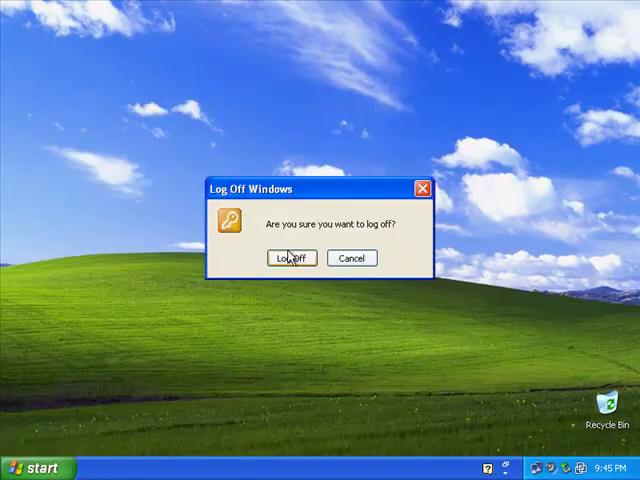
left_click(288, 258)
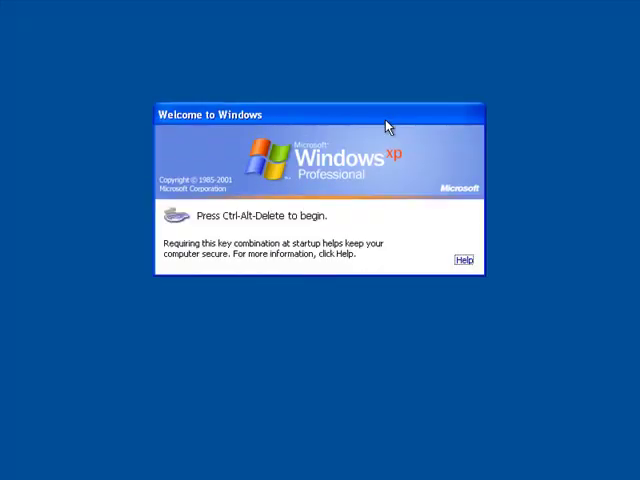
mouse_move(318, 188)
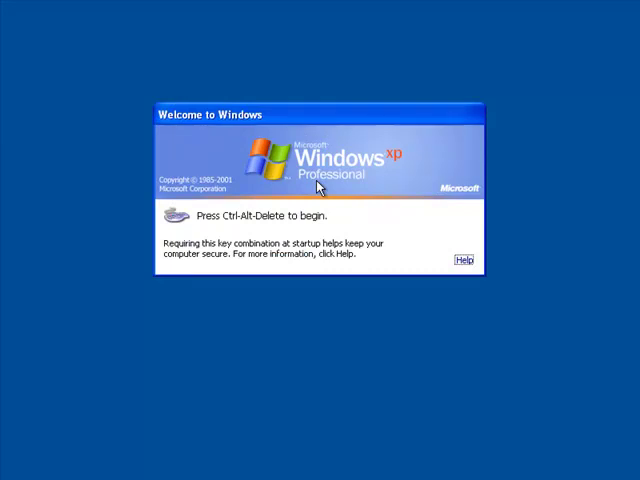
key("ctrl+alt+delete")
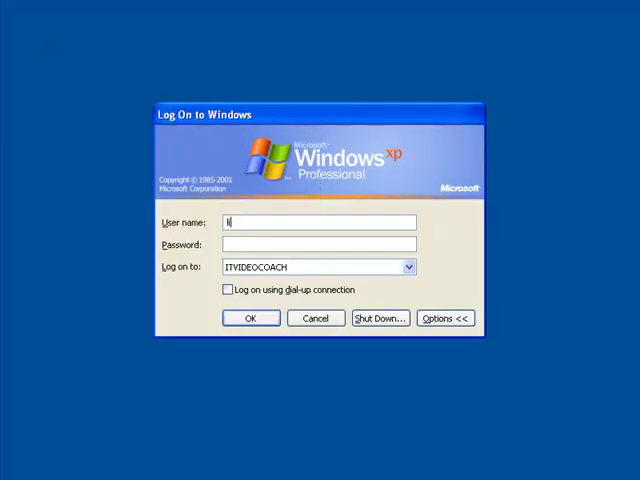
left_click(252, 318)
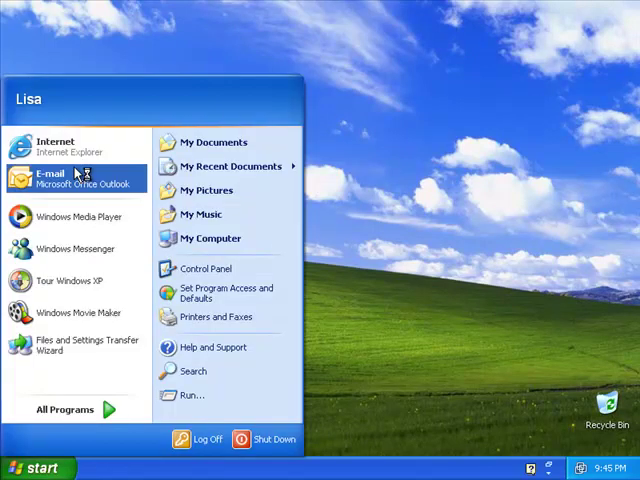
left_click(50, 178)
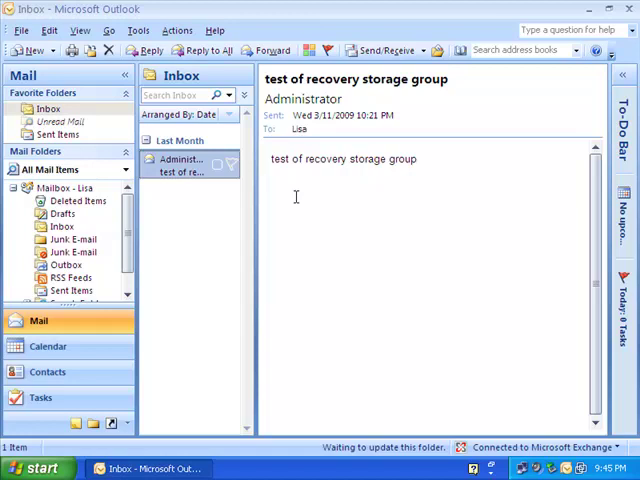
Step: Send Lucy a message titled 'The Meeting Starts at 4:00' from the address list
left_click(32, 50)
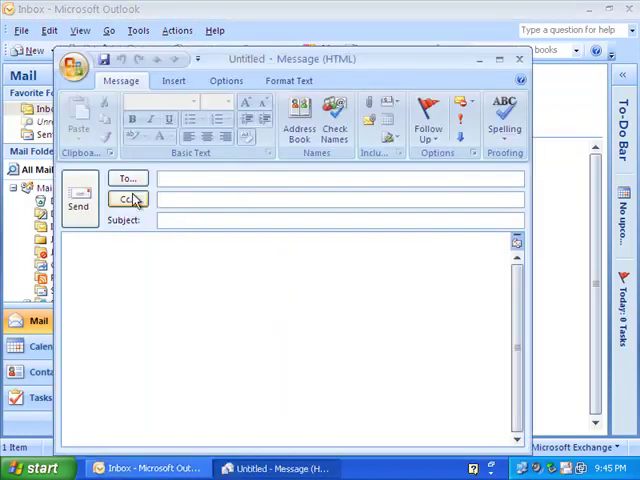
left_click(128, 200)
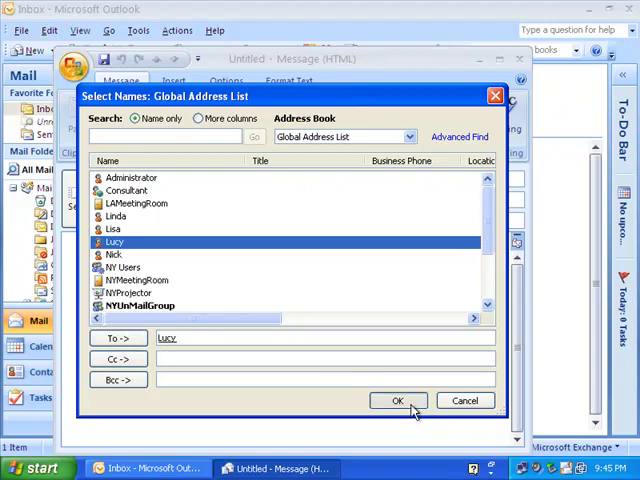
left_click(398, 400)
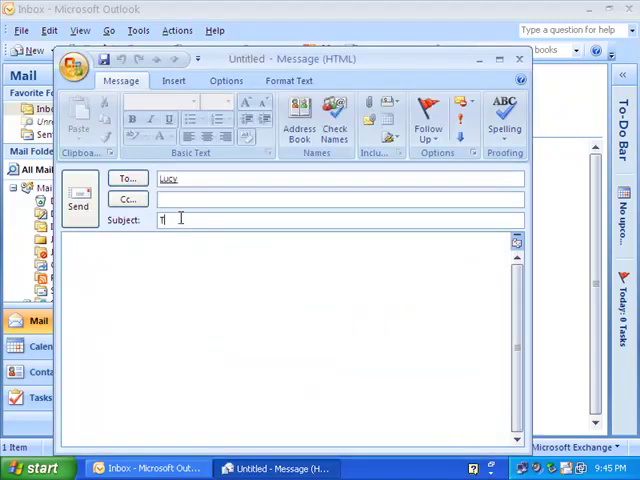
type("The Meeting St")
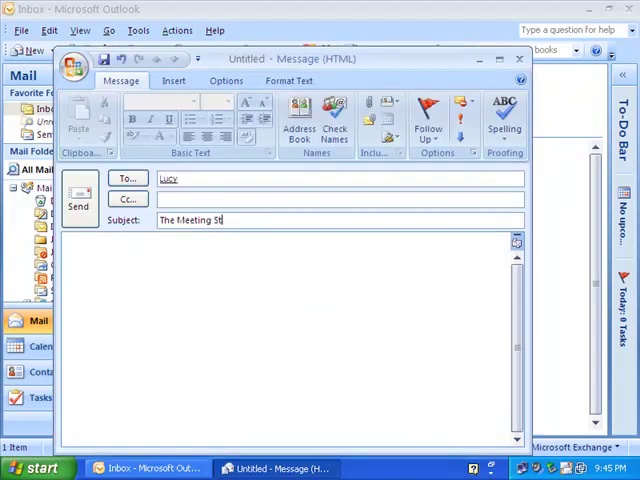
type("arts at")
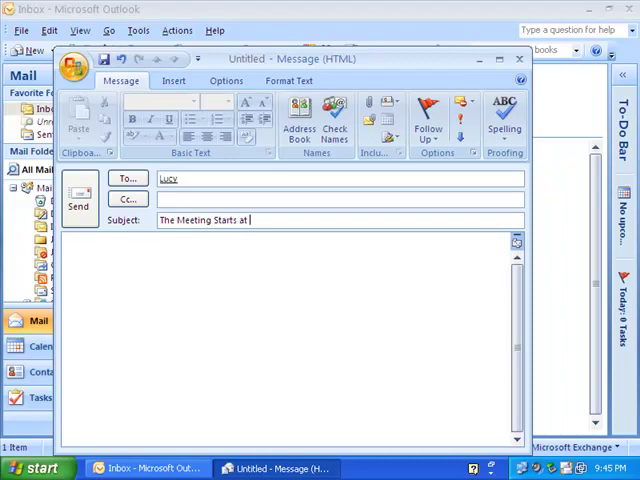
type("4:00")
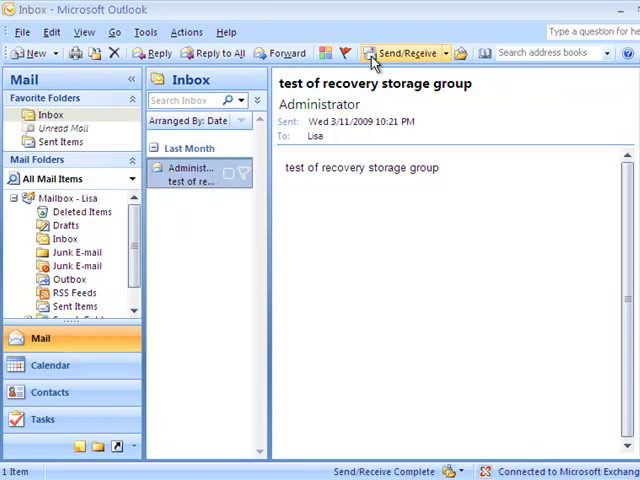
left_click(402, 52)
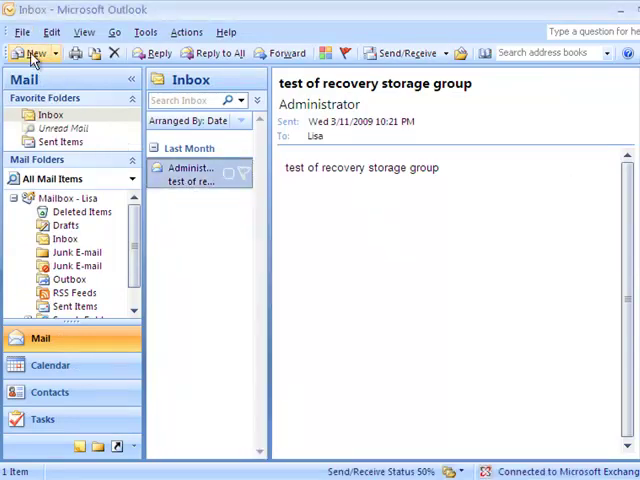
Step: Send Lucy a second message titled 'It is 4:15 where are you'
left_click(32, 52)
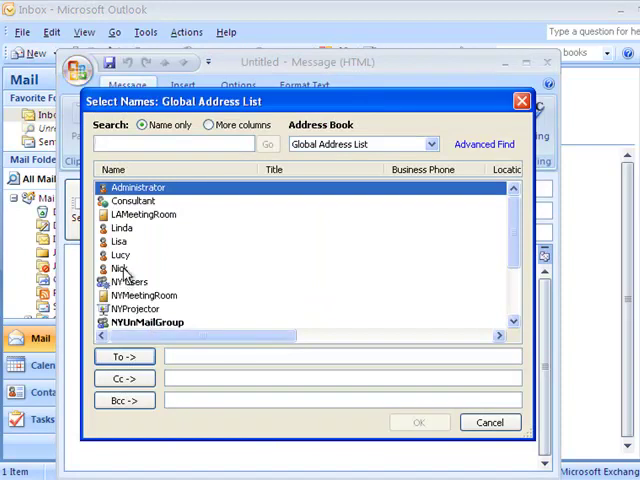
left_click(420, 420)
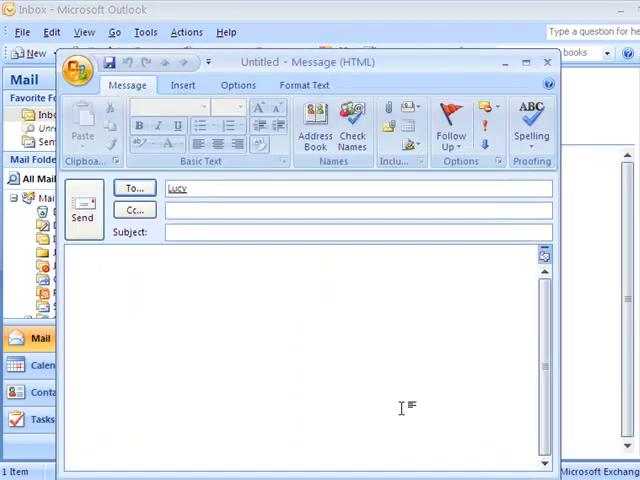
type("T")
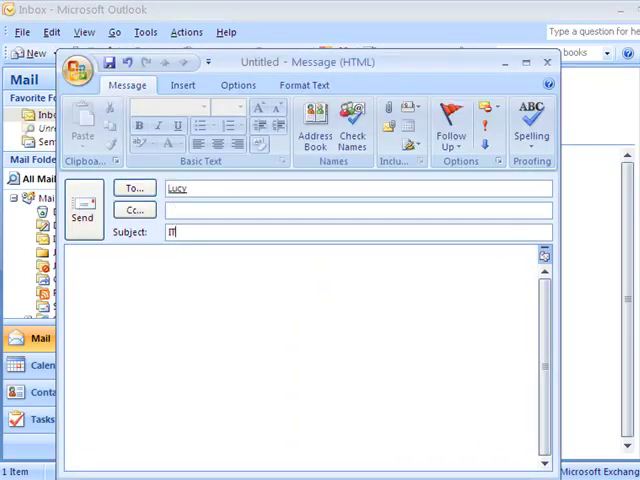
type("IT")
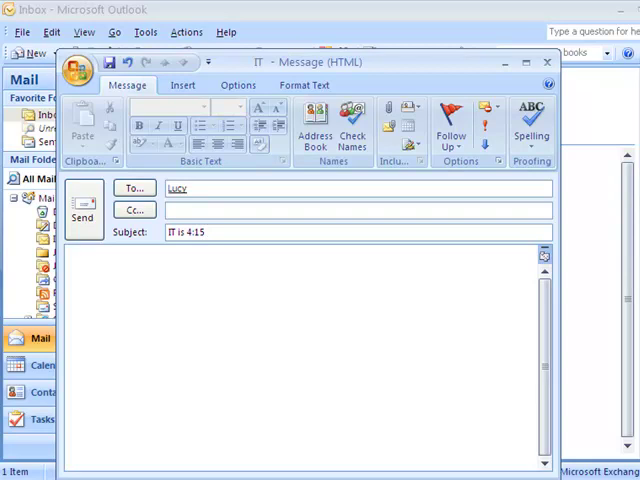
type("where are you")
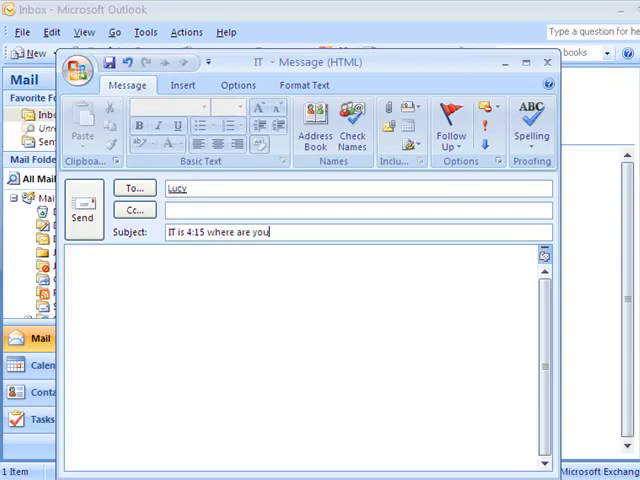
left_click(548, 62)
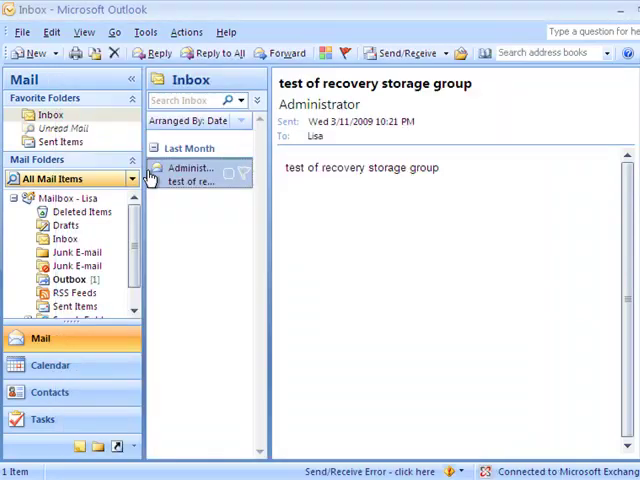
Step: Send Lucy a message titled 'The meeting is over where are you?' from the address list
left_click(398, 52)
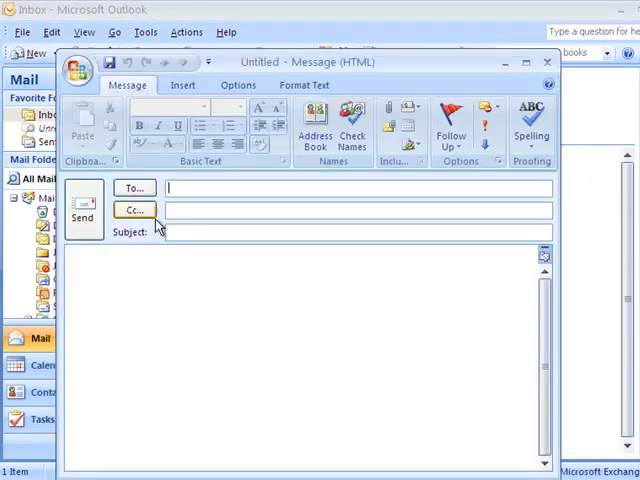
left_click(134, 188)
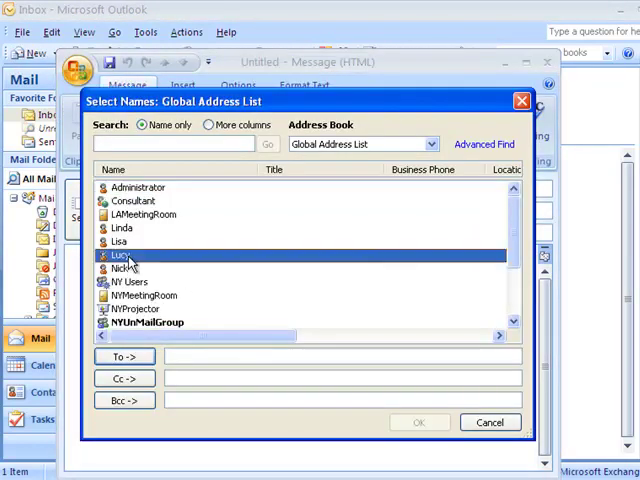
left_click(420, 420)
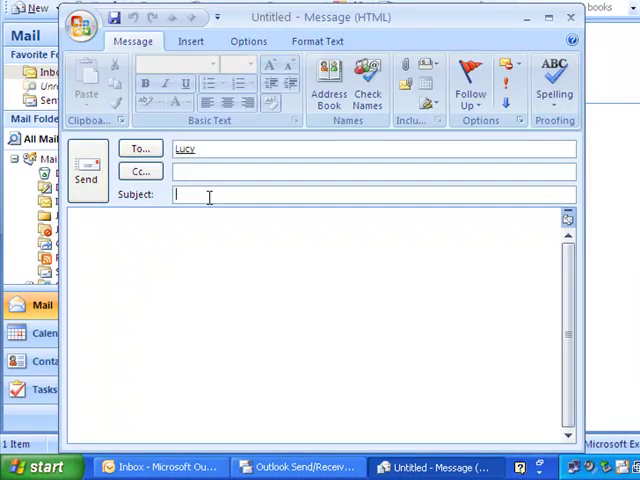
type("The meeting is over where are you?")
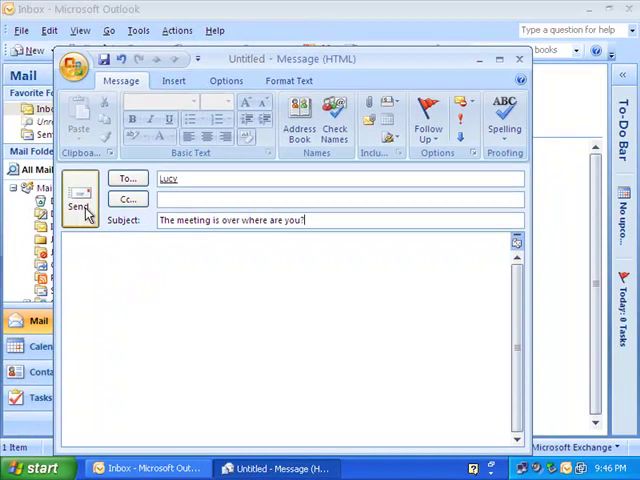
left_click(80, 204)
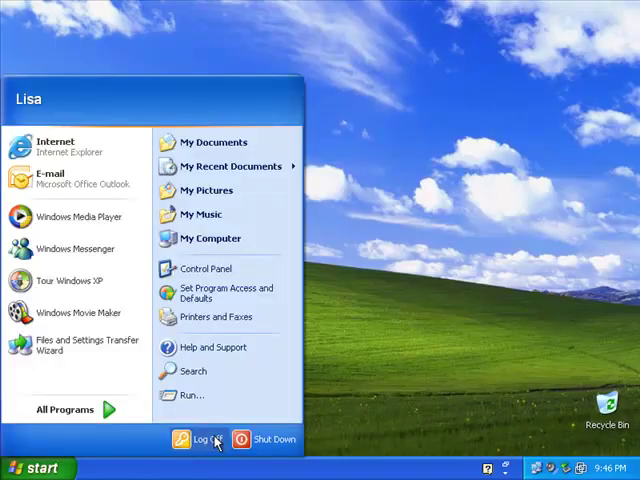
Step: Log Lisa off Windows XP and bring up the logon prompt to sign back in
left_click(196, 440)
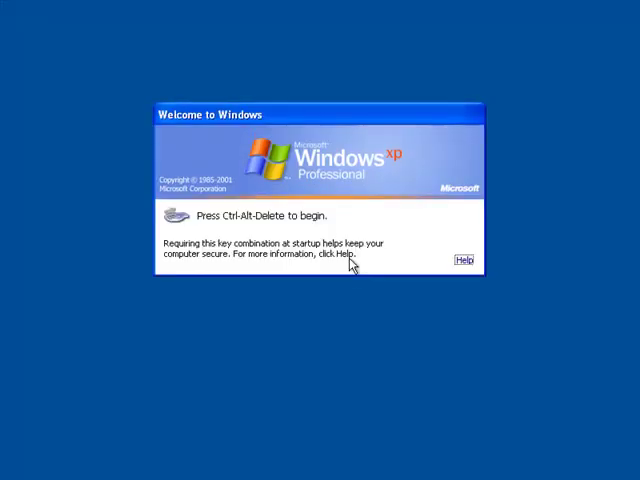
key("ctrl+alt+delete")
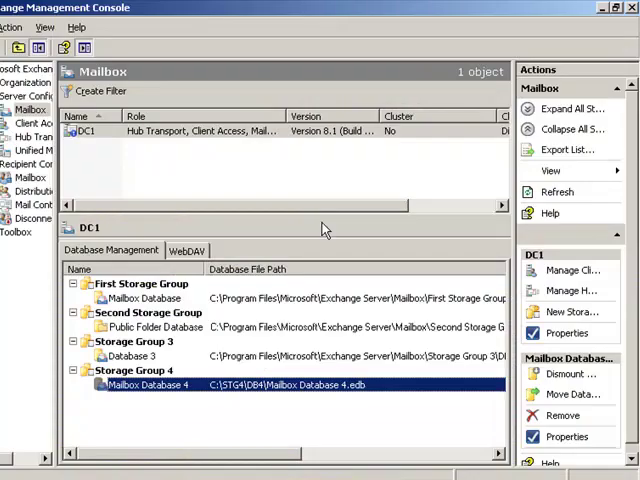
mouse_move(578, 44)
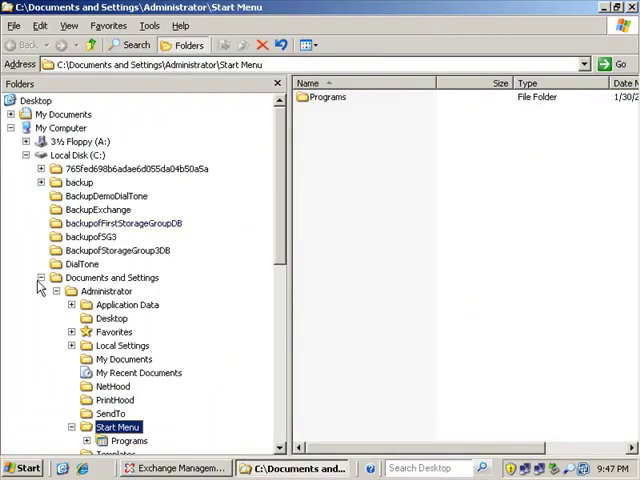
Step: Browse to C:\STG4\DB4 holding Mailbox Database 4.edb, then return to the Exchange console
left_click(28, 44)
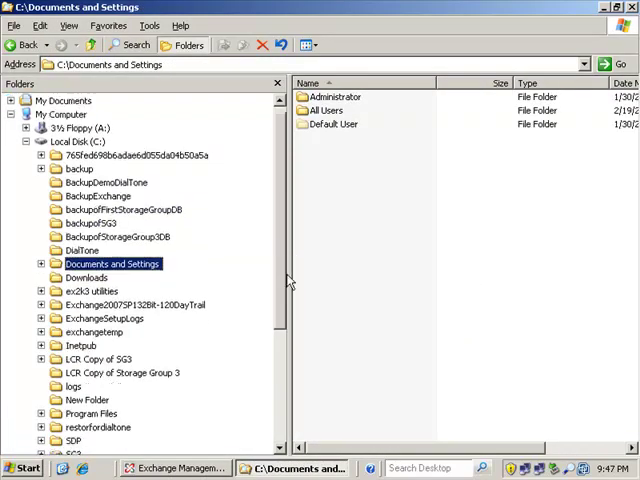
scroll("down", 3)
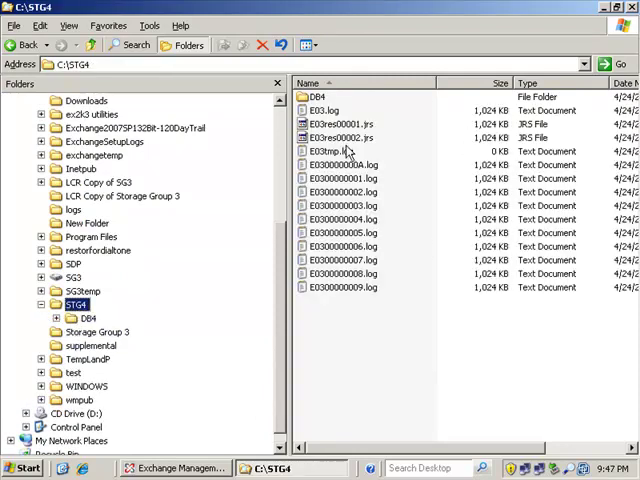
left_click(76, 304)
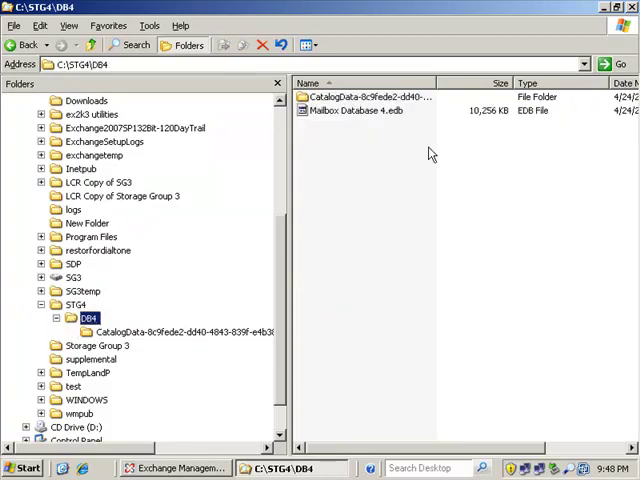
left_click(176, 468)
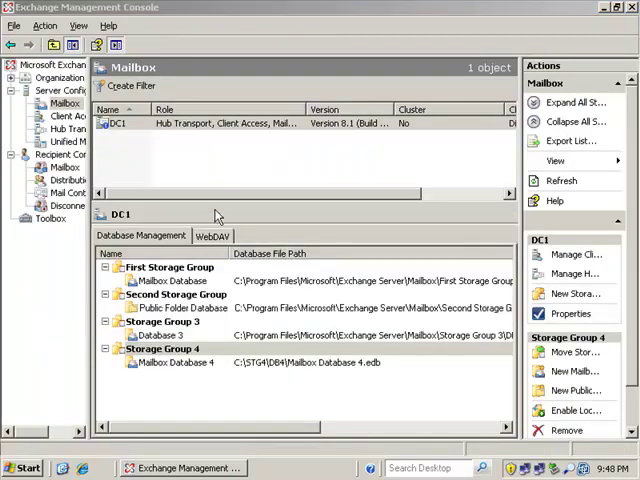
Step: Launch NTBackup, tick Storage Group 4 under DC1's Information Store and browse for the backup file location
left_click(24, 468)
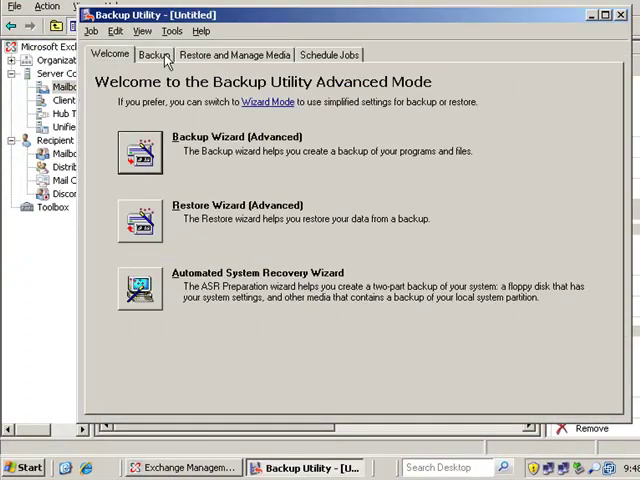
left_click(152, 54)
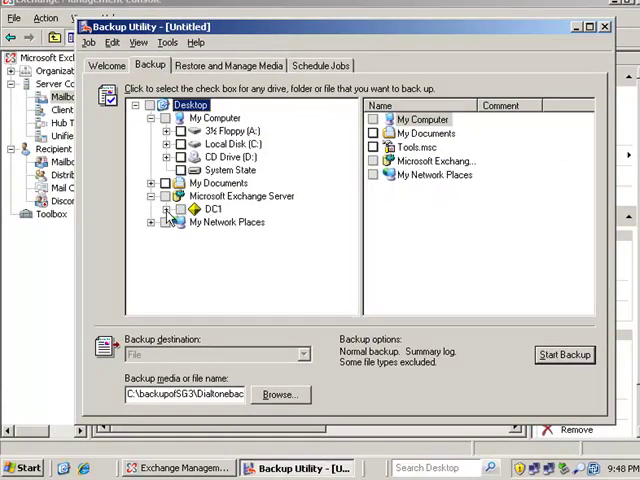
left_click(180, 208)
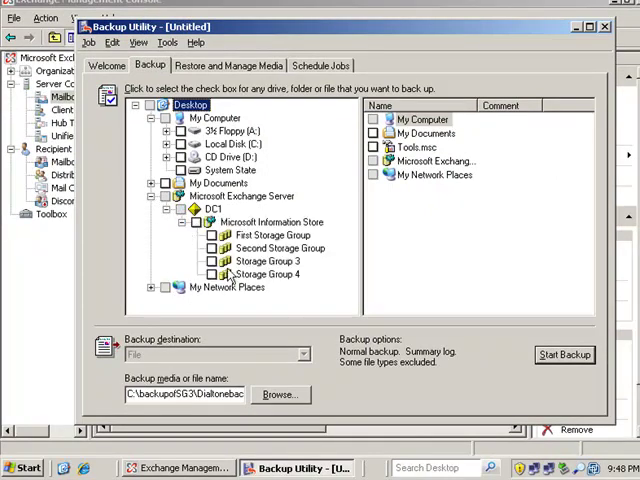
left_click(216, 274)
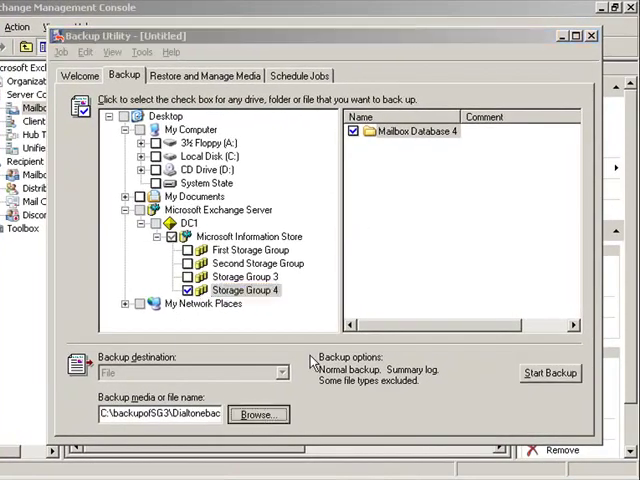
left_click(256, 414)
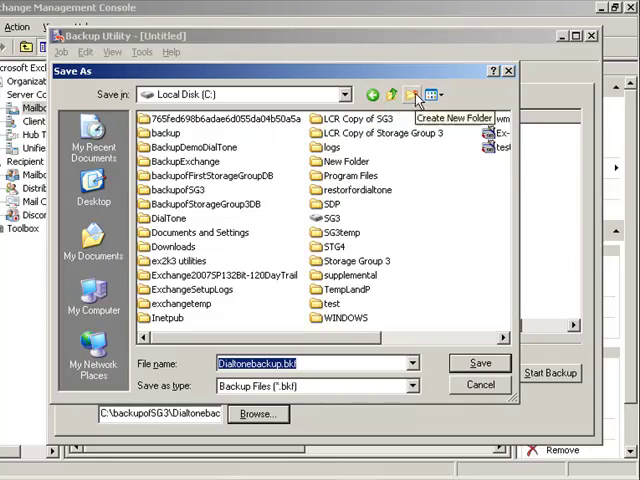
Step: Create a BackupofSTG4 folder on C: and save the Dialtonebackup file there as the destination
left_click(412, 94)
type("BackupofSTG4")
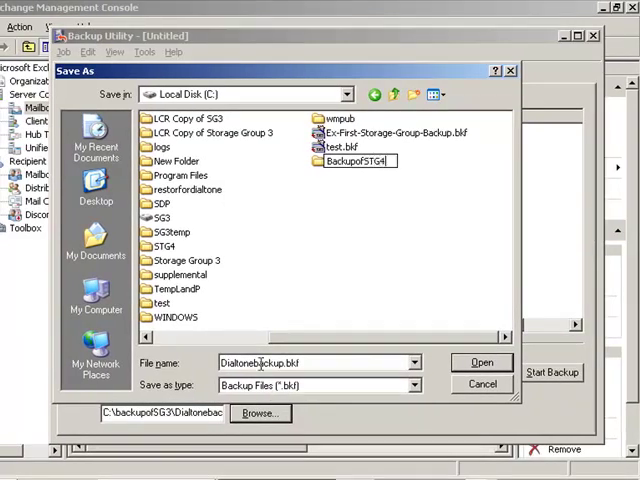
double_click(356, 160)
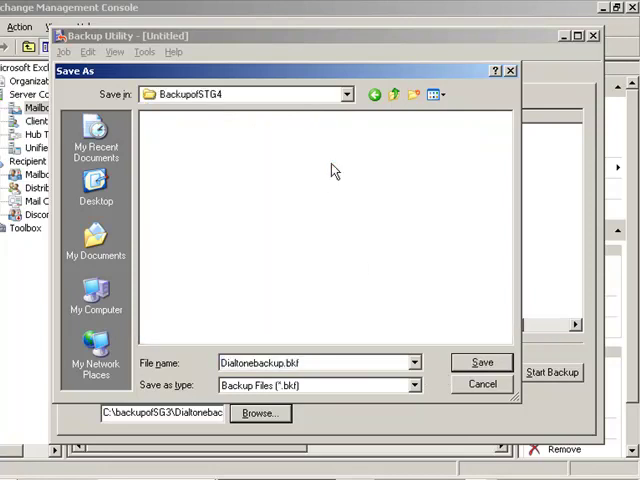
left_click(482, 362)
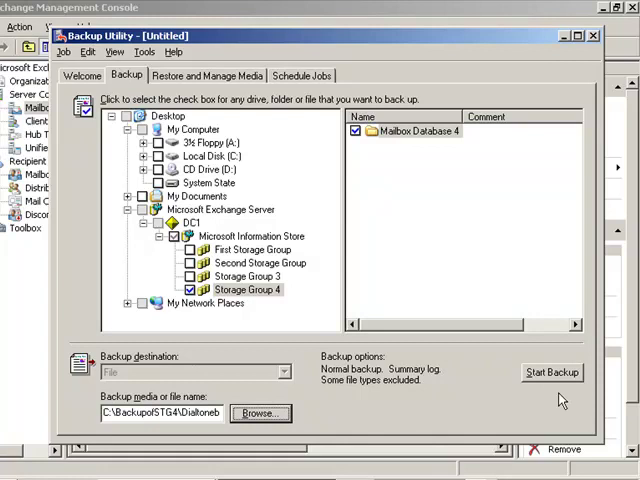
Step: Start a Normal-type backup job of Storage Group 4 into Dialtonebackup.bkf
left_click(552, 372)
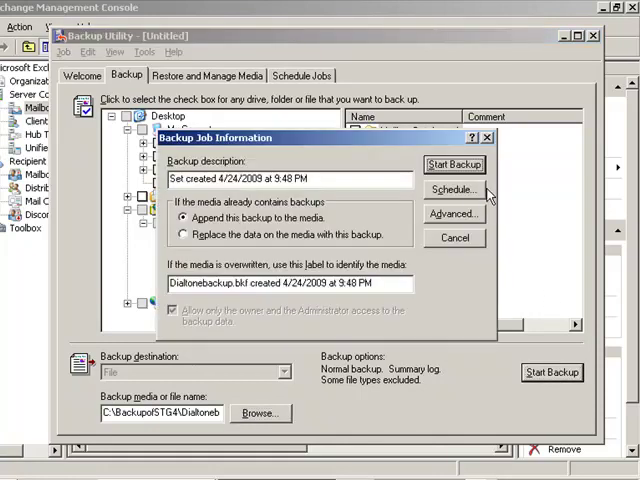
left_click(452, 212)
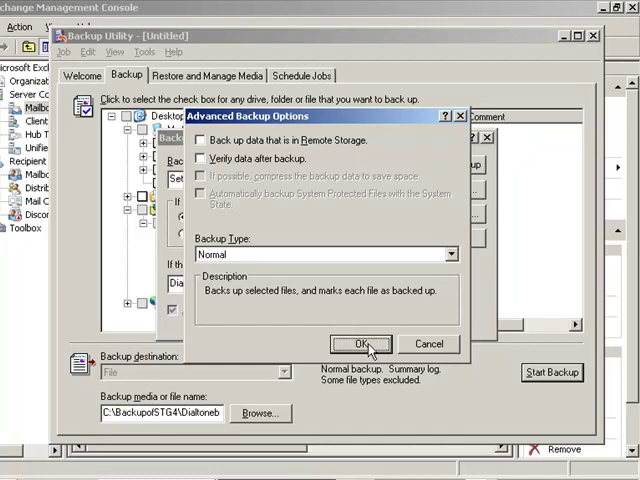
left_click(360, 344)
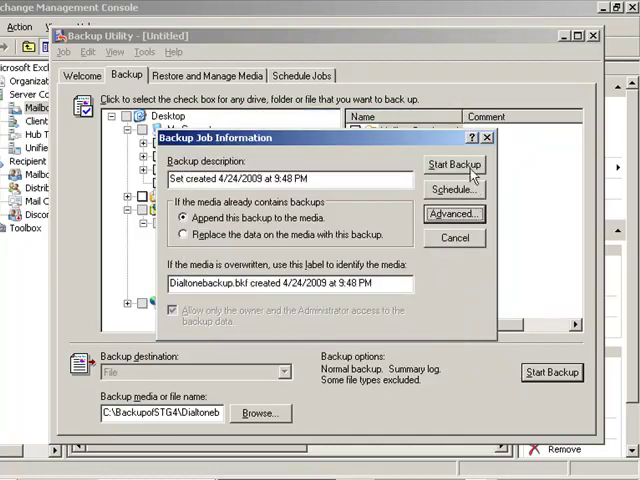
left_click(454, 164)
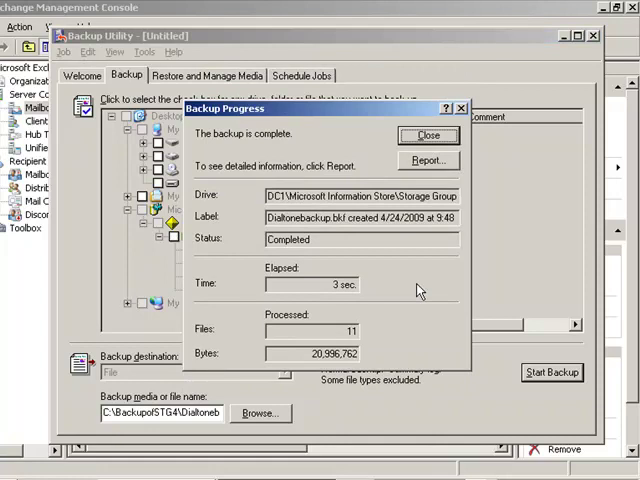
mouse_move(460, 292)
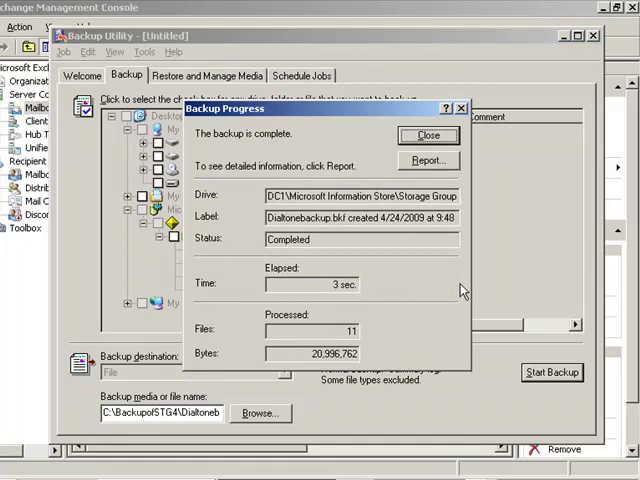
Step: Close the completed backup report and Backup Utility, returning to the Exchange console
left_click(424, 160)
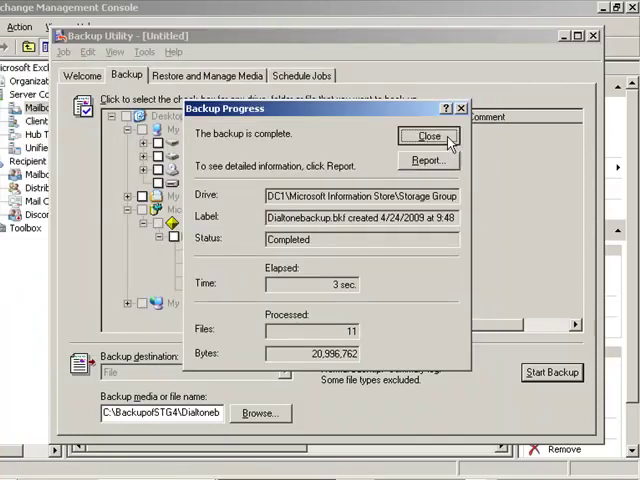
left_click(424, 136)
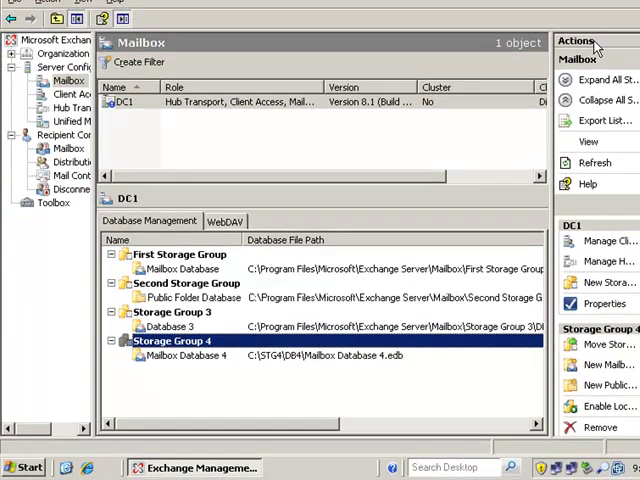
mouse_move(532, 68)
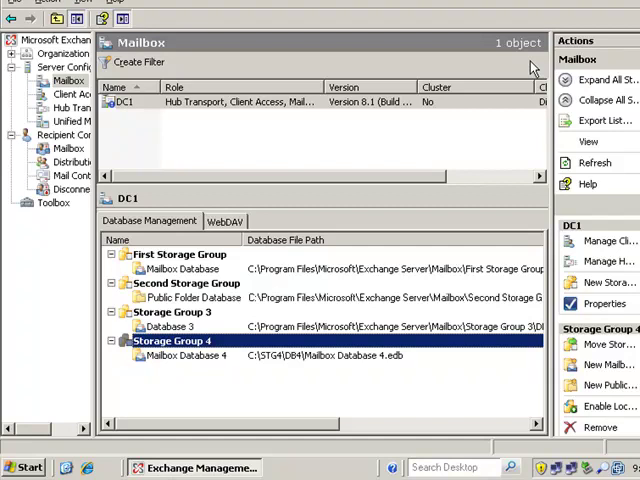
mouse_move(572, 468)
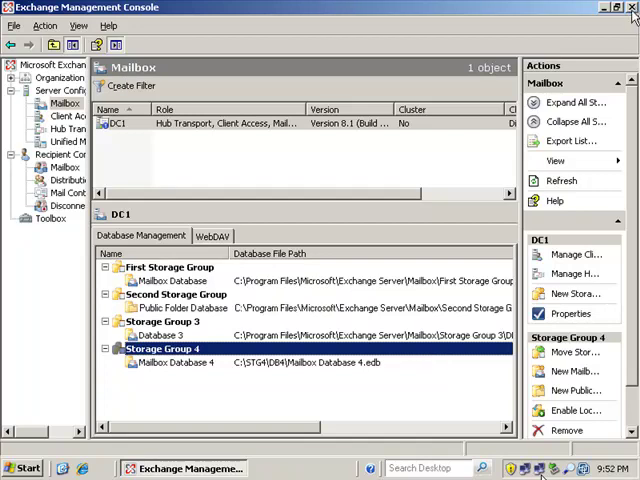
mouse_move(382, 366)
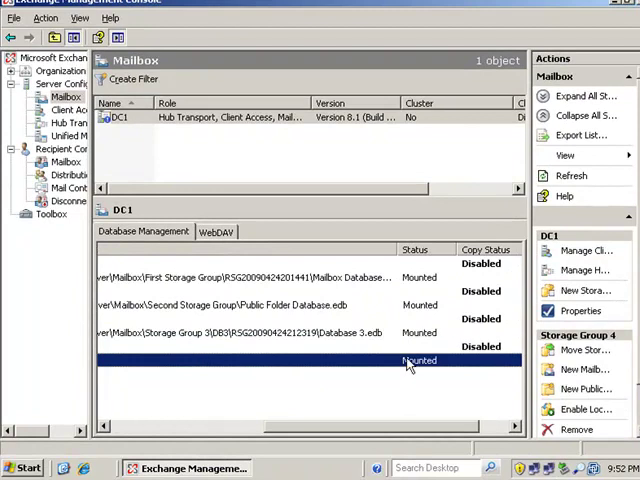
Step: Dismount Mailbox Database 4 from the Actions pane and confirm with Yes
left_click(584, 348)
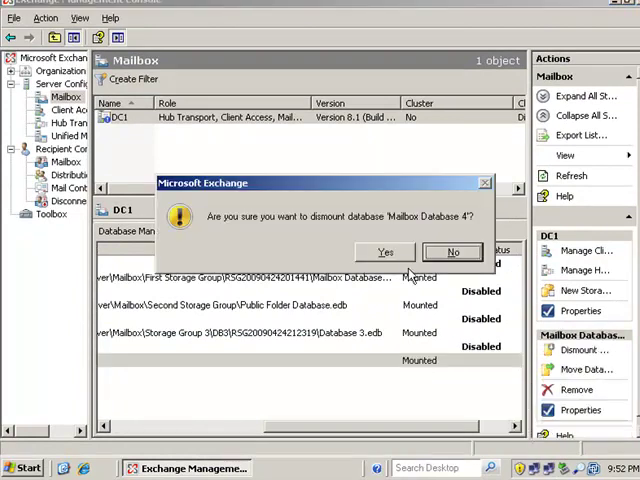
left_click(384, 252)
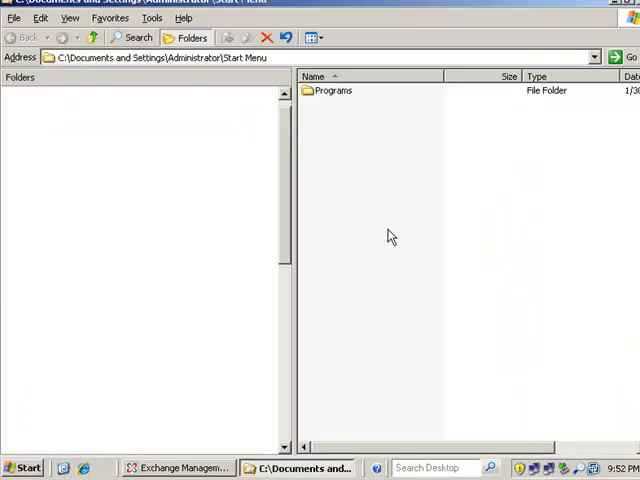
Step: Browse to C:\STG4\DB4 and cut Mailbox Database 4.edb for moving
left_click(188, 36)
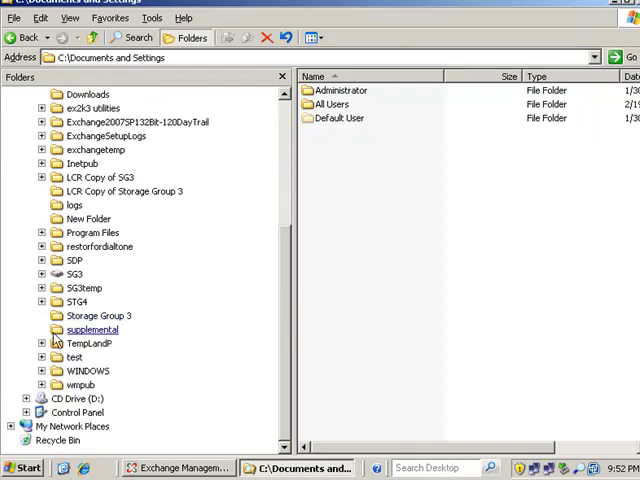
left_click(40, 300)
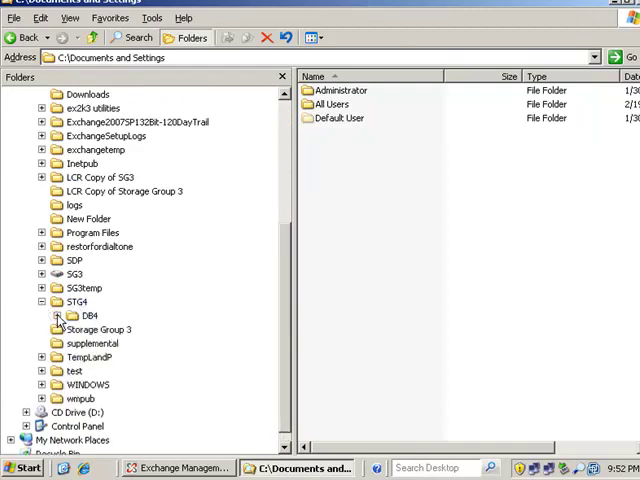
left_click(76, 316)
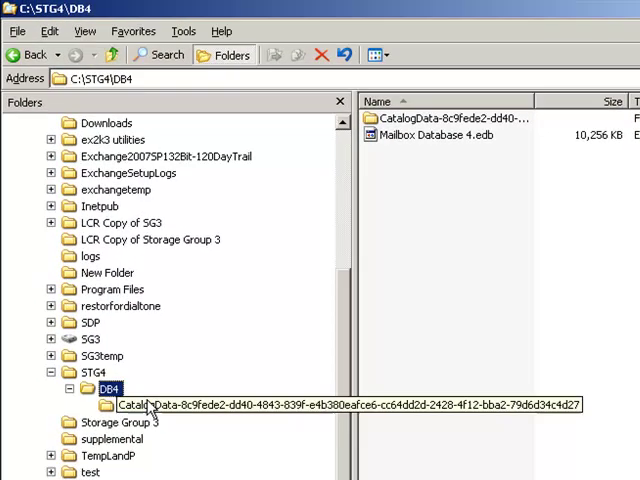
right_click(430, 136)
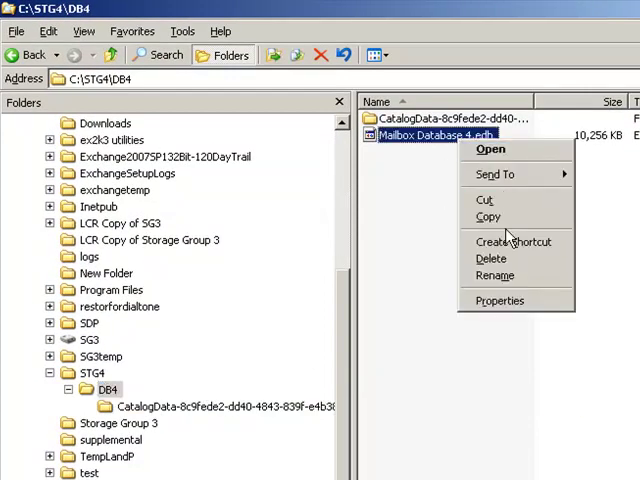
left_click(248, 370)
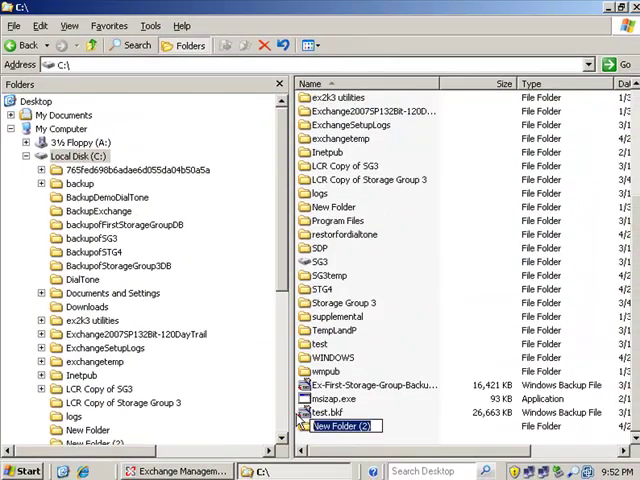
Step: Name the new backup folder BackupofSG4 to hold the moved .edb file
type("BAckup")
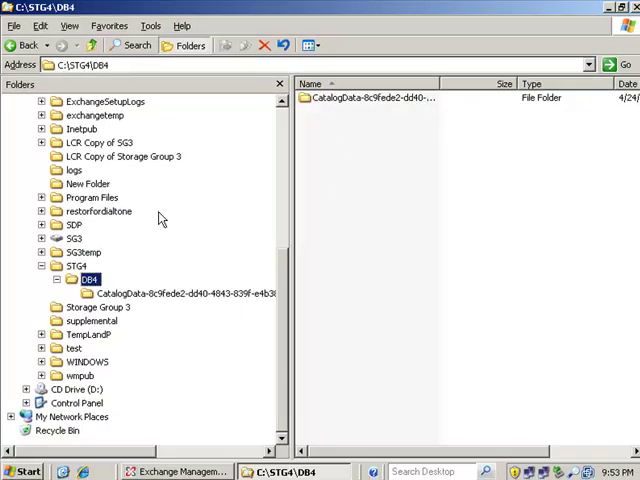
Step: Move the E00 log files into C:\BackupofSG4, then switch back to the console
left_click(76, 264)
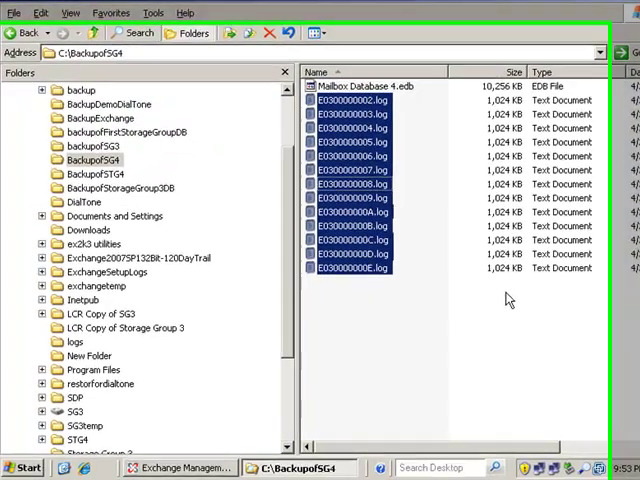
left_click(180, 468)
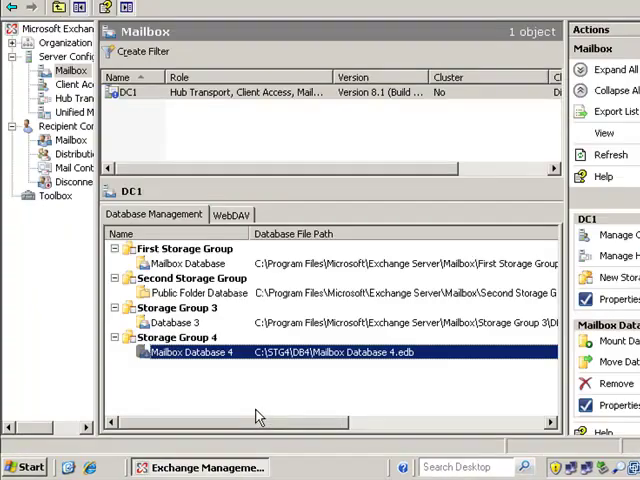
mouse_move(232, 372)
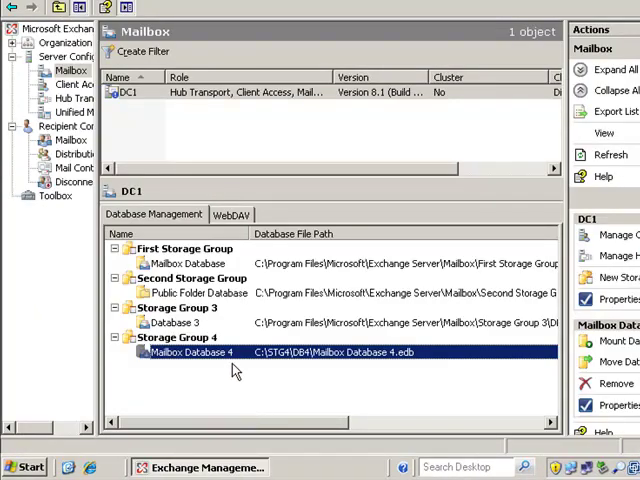